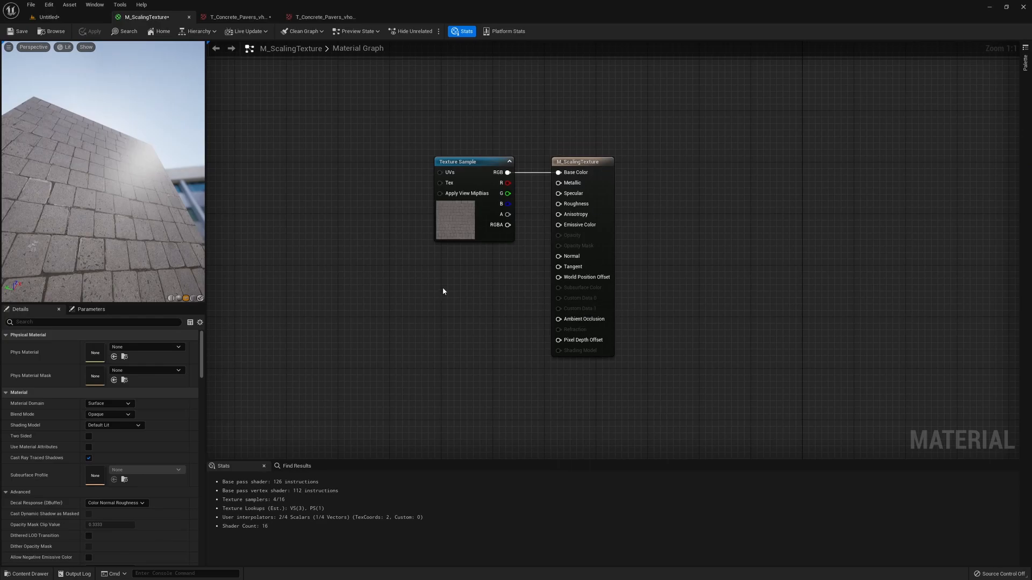
Wire a TexCoord[0] node into the paver Texture Sample's UVs, leaving tiling at 1.0
left_click(457, 162)
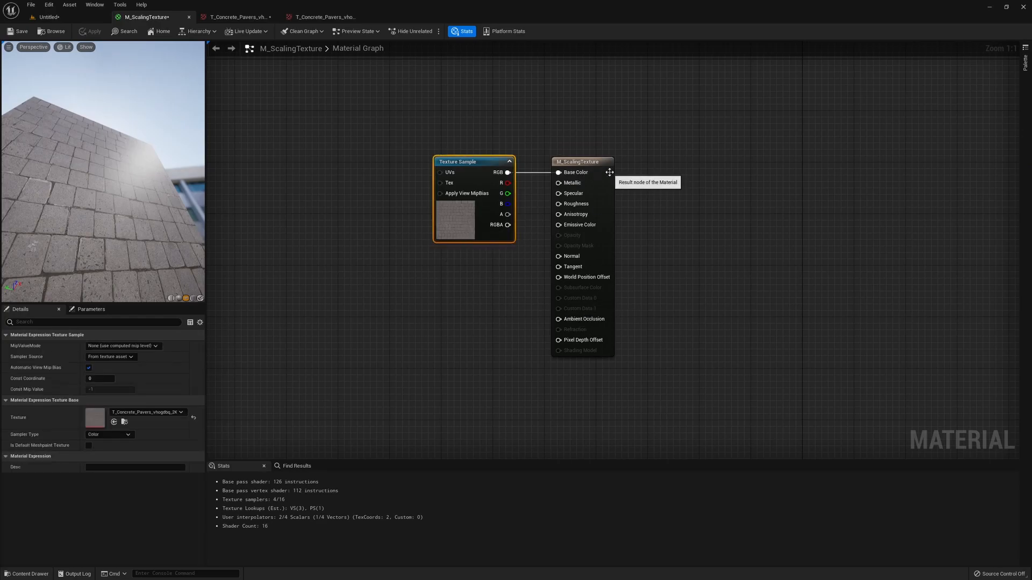
left_click(582, 162)
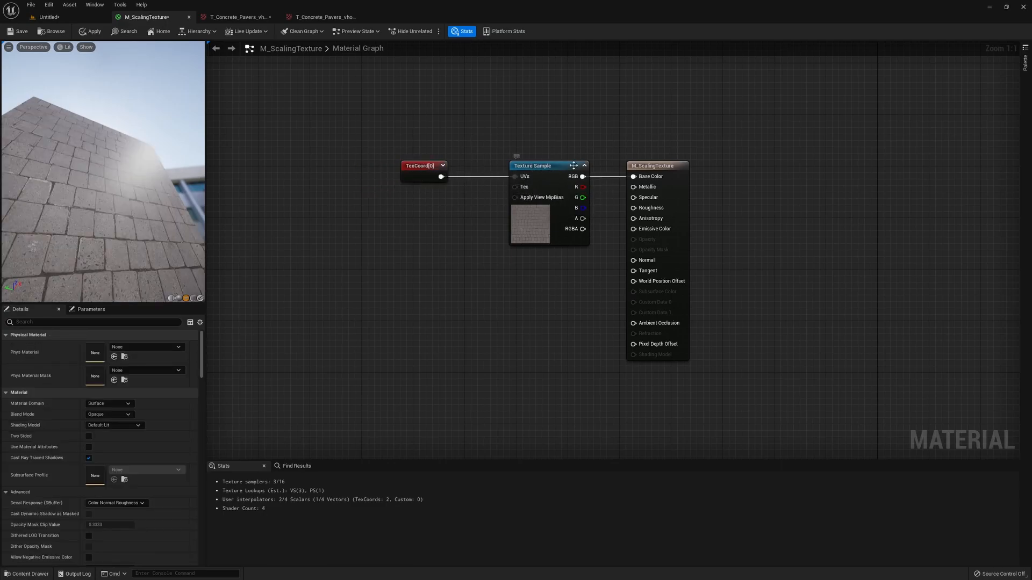
left_click(424, 165)
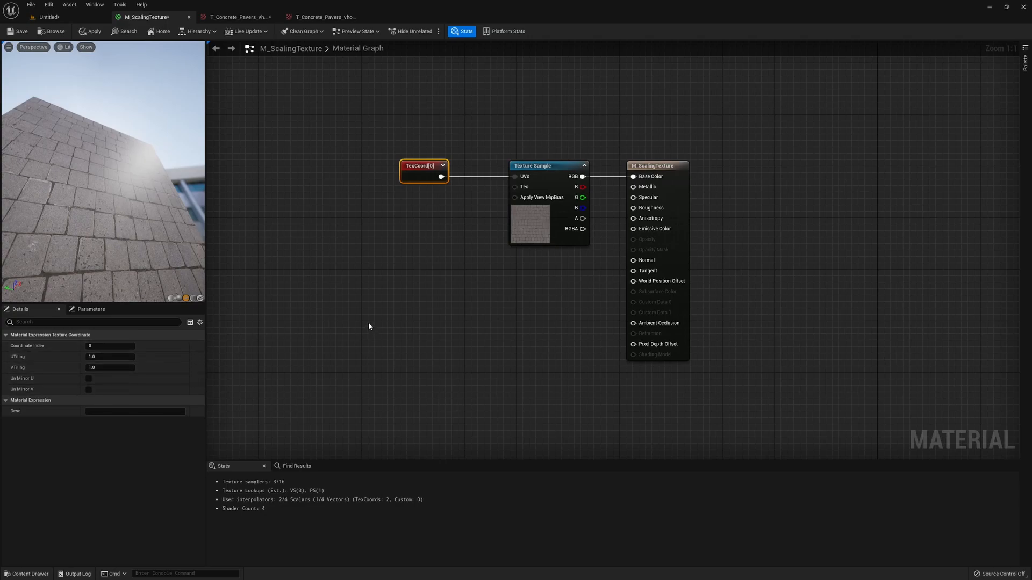
mouse_move(367, 324)
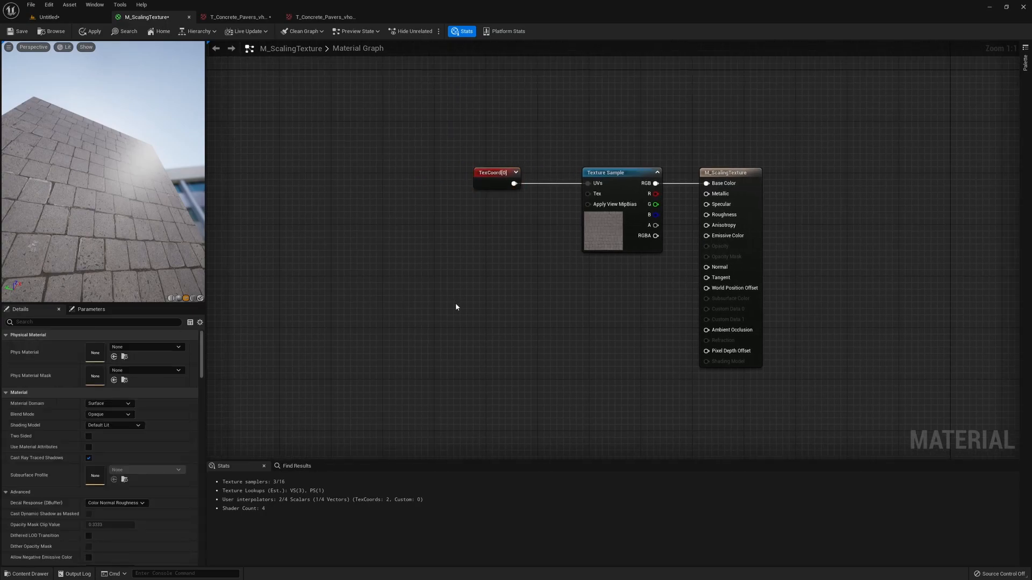
mouse_move(432, 294)
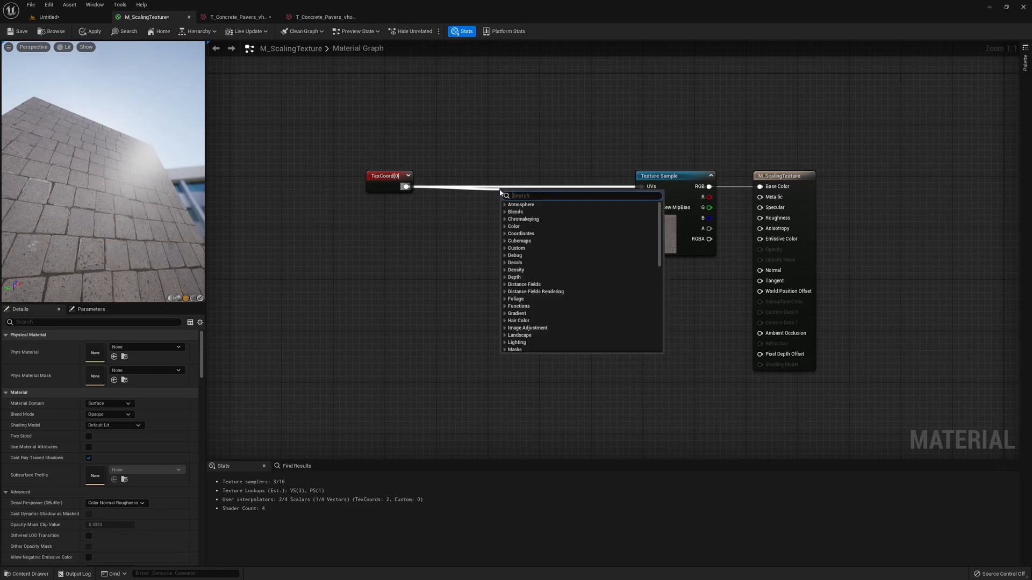
Multiply the TexCoord by appended Tiling X and Tiling Y scalar parameters, each defaulting to 1.0
type("Multiply")
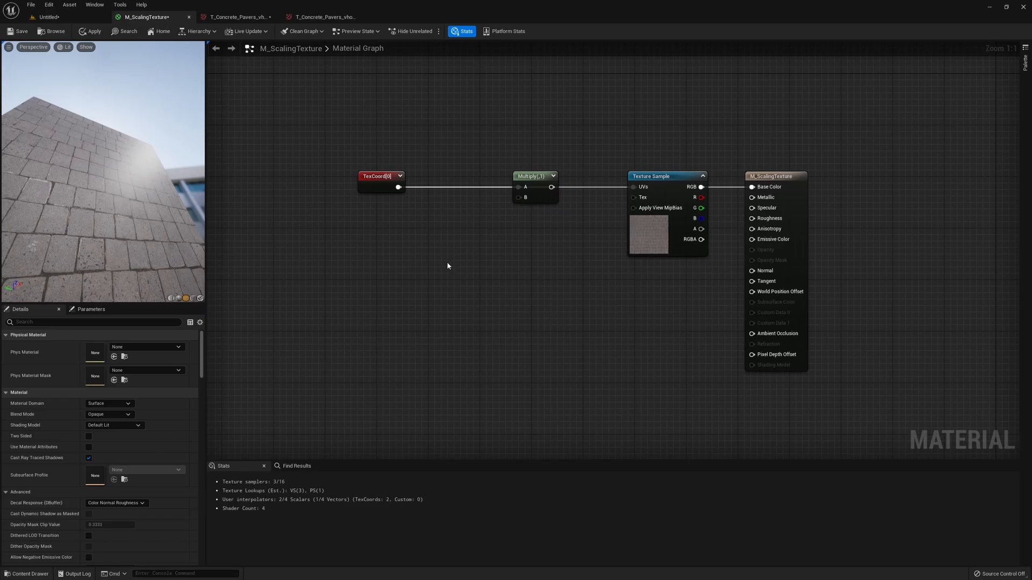
mouse_move(405, 259)
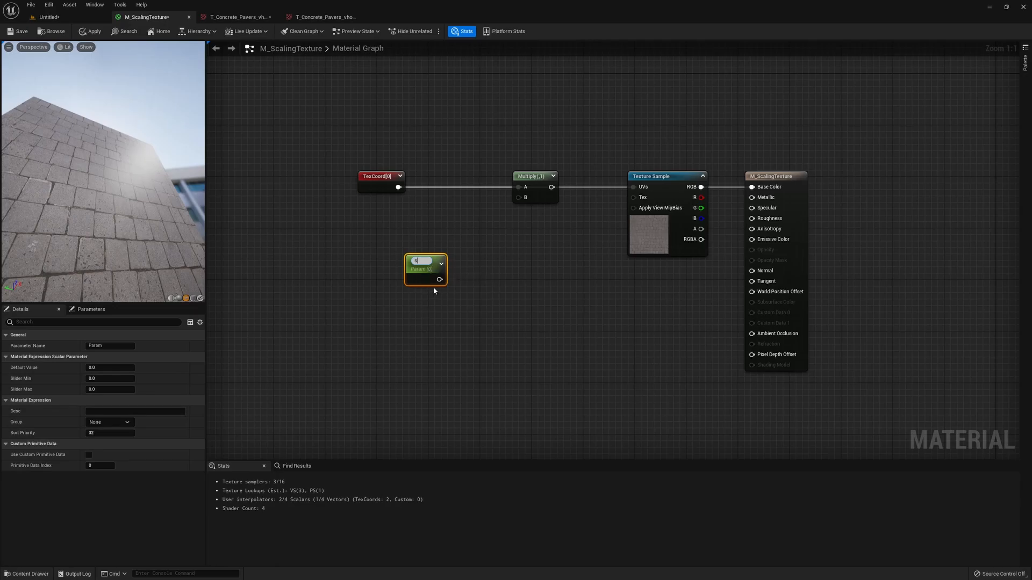
type("Tiling Y")
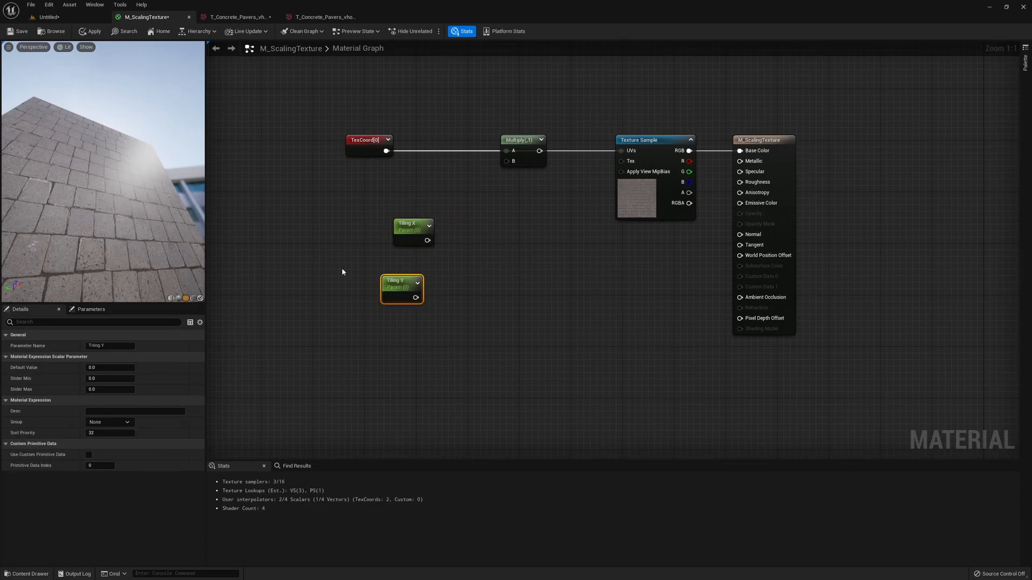
left_click(408, 226)
type("append")
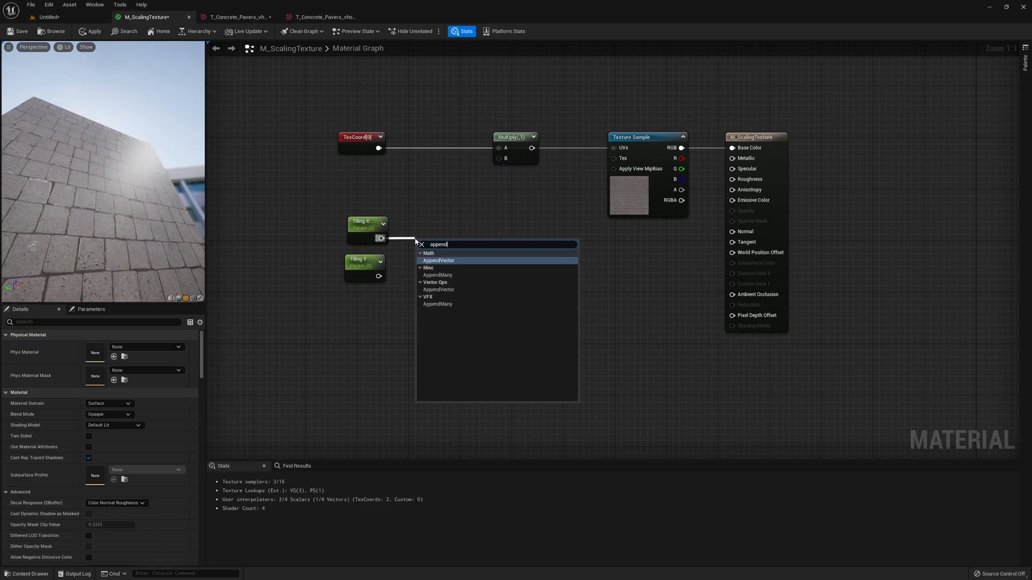
left_click(439, 261)
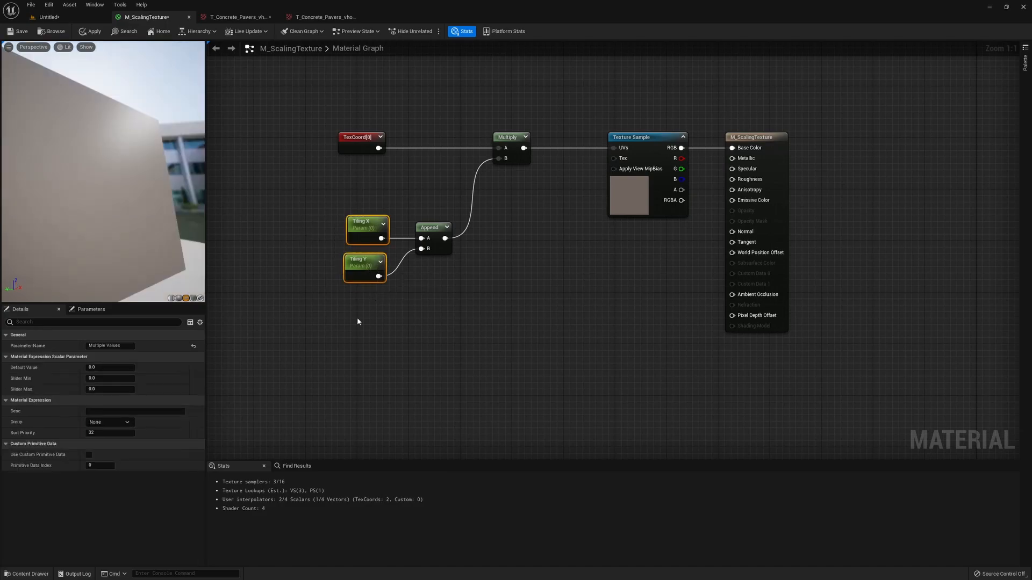
left_click(110, 367)
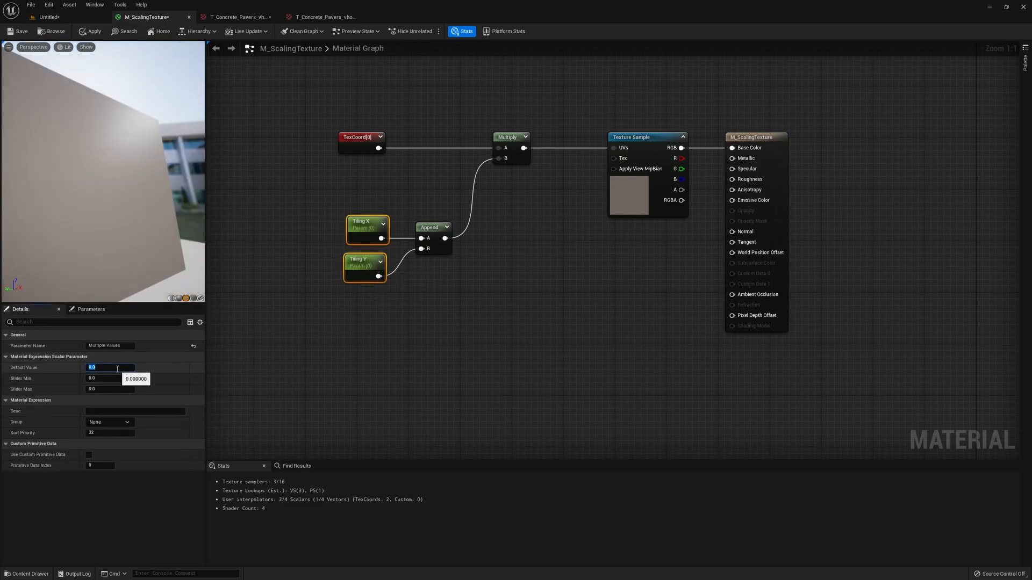
type("1.0")
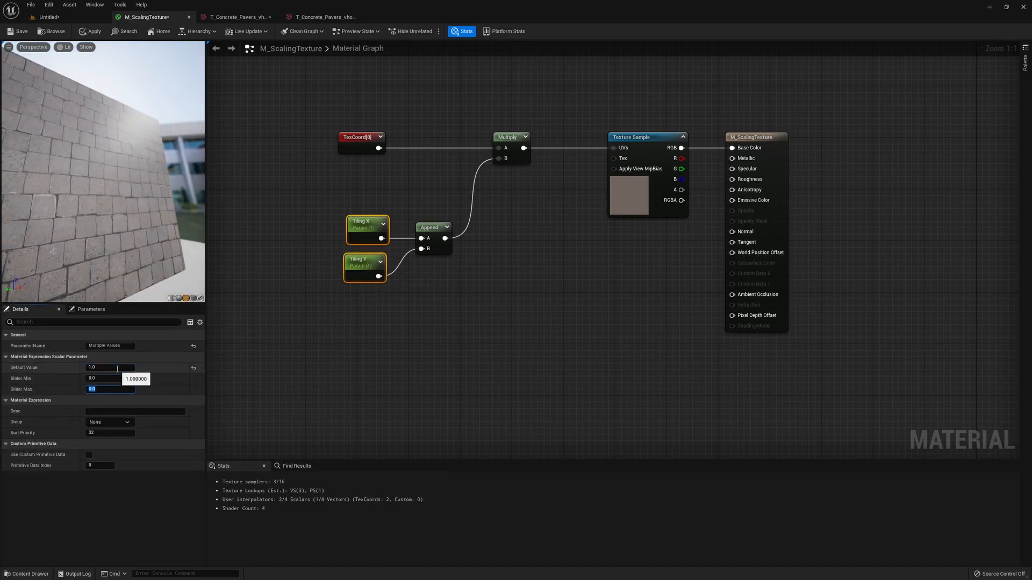
type("5")
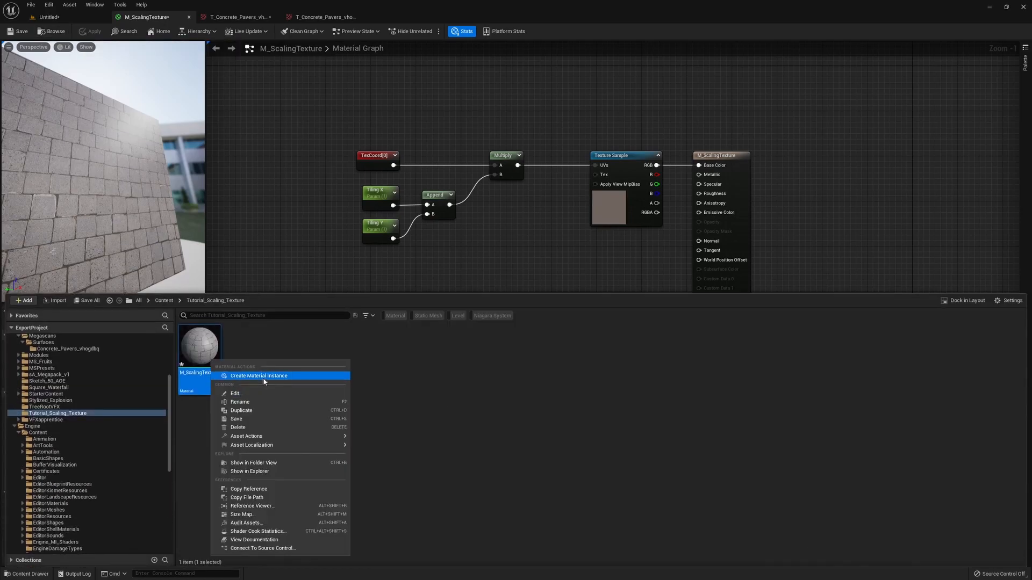
Create a material instance MI_ScalingTexture from M_ScalingTexture and confirm its name
left_click(258, 376)
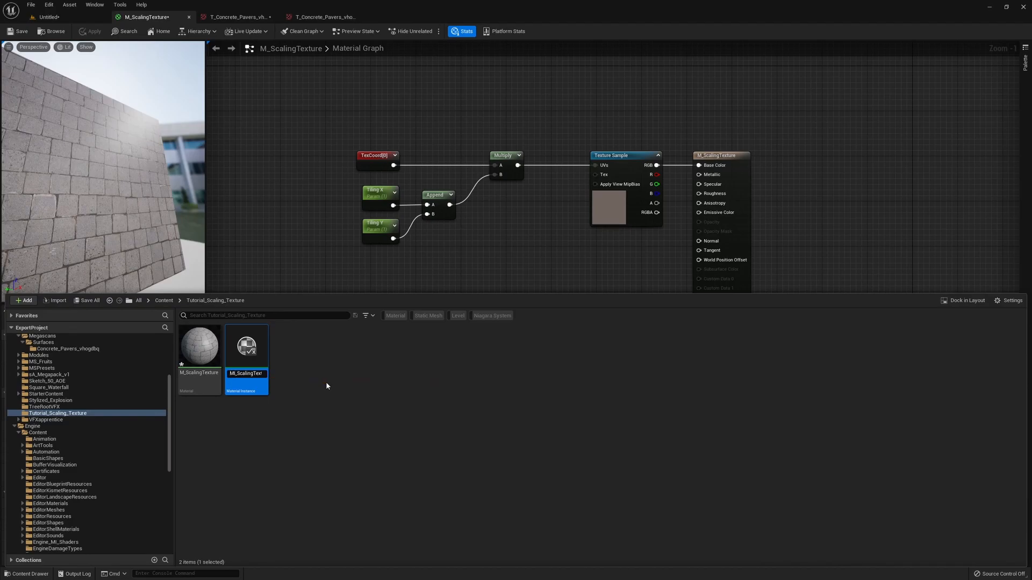
left_click(46, 17)
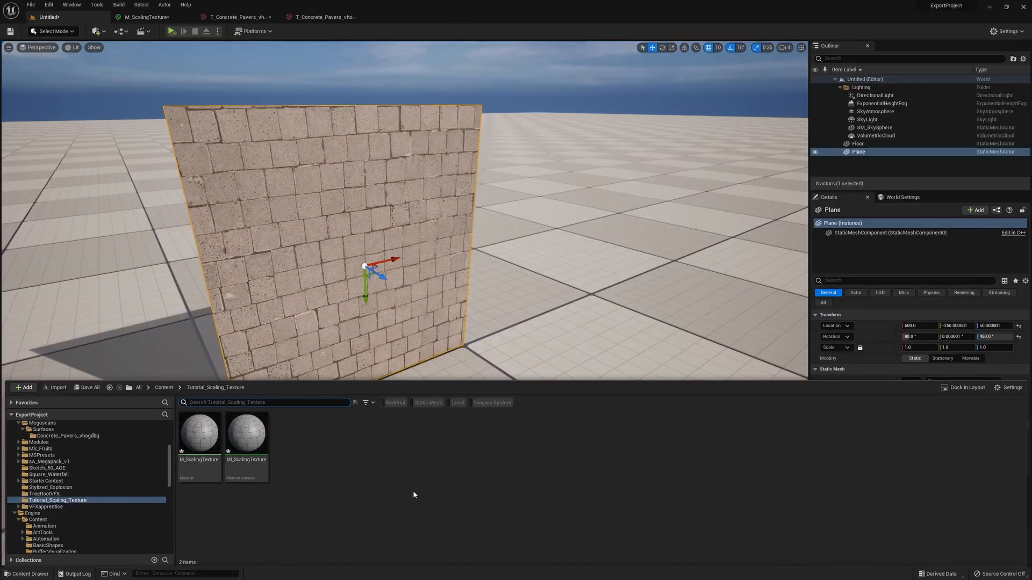
mouse_move(254, 438)
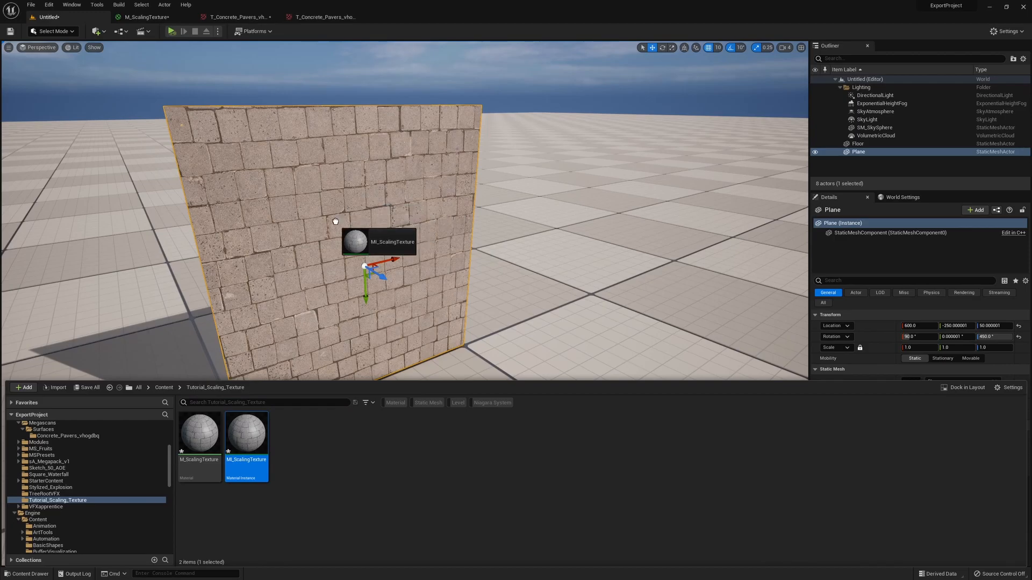
In MI_ScalingTexture, override Tiling X to 3.56 and Tiling Y to 2.24
double_click(246, 432)
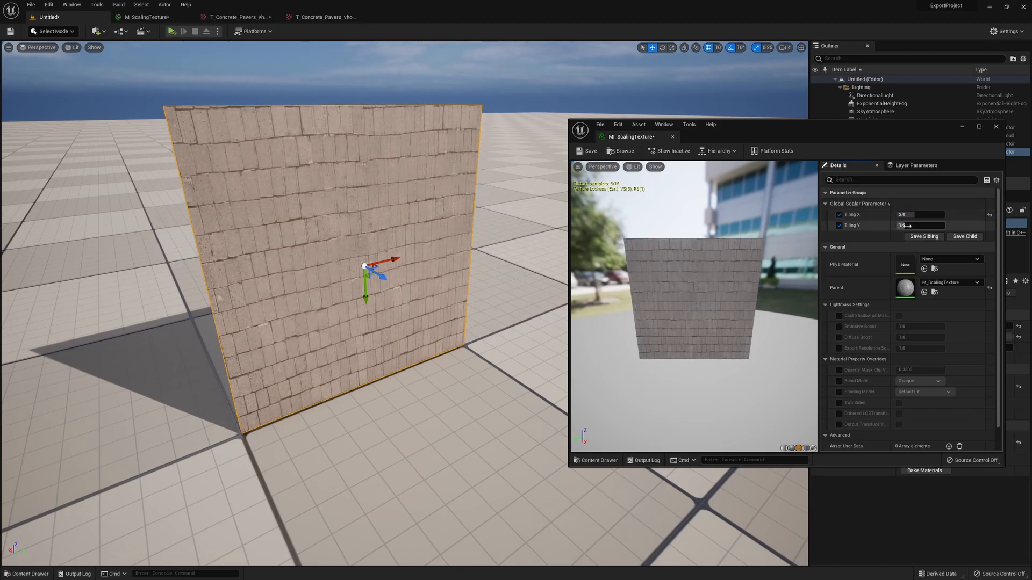
type("3.56")
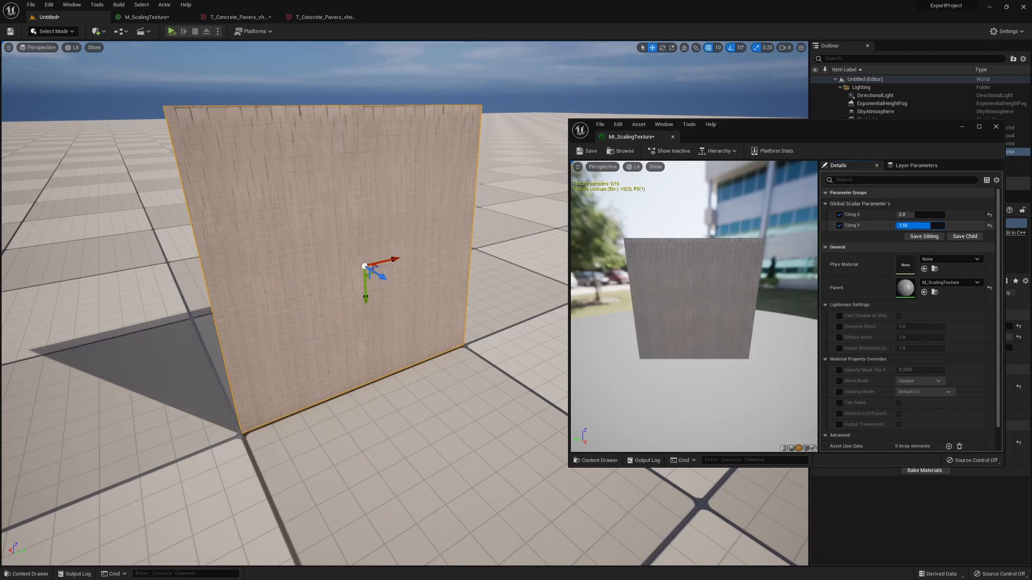
type("2.24")
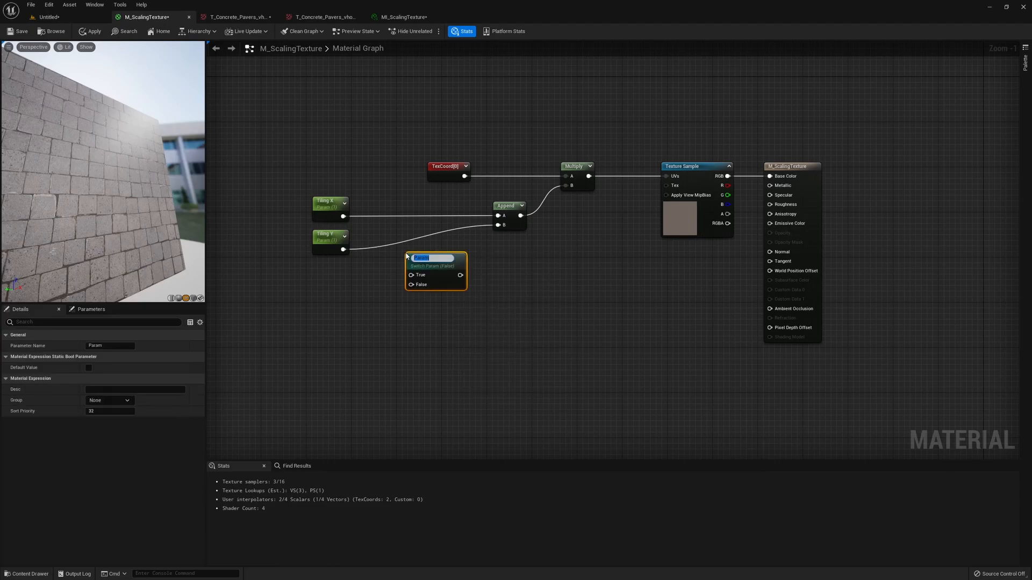
Name the switch 'Fixed Ratio?', wire Tiling X to True and Tiling Y to False, and apply
type("Fixed Ra")
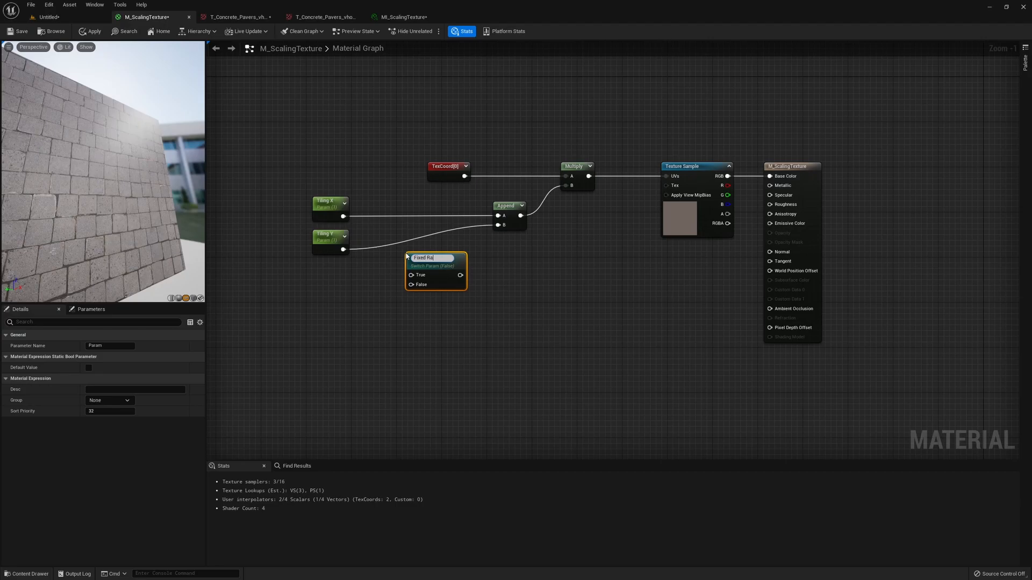
type("Fixed Ratio?")
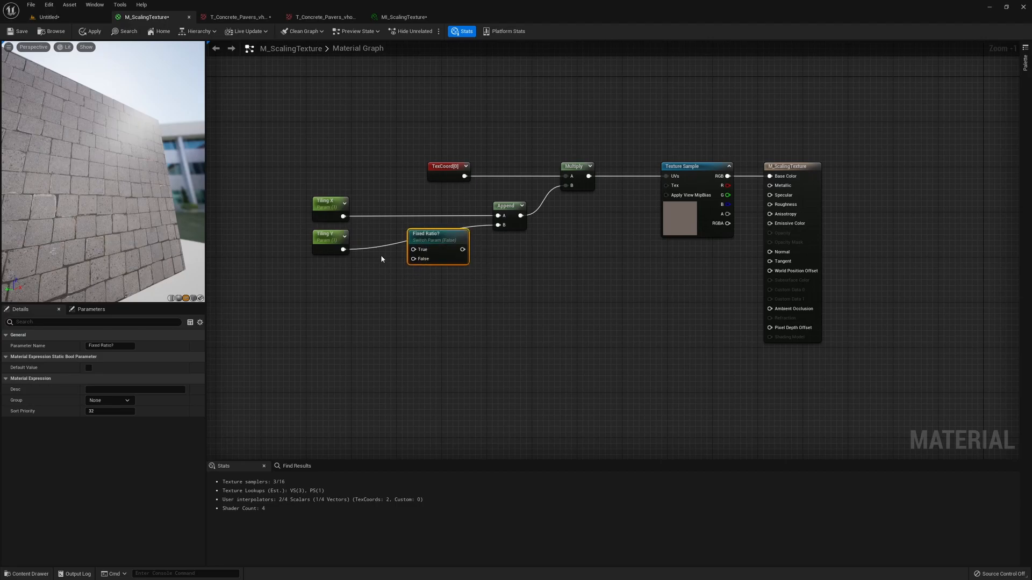
left_click(323, 253)
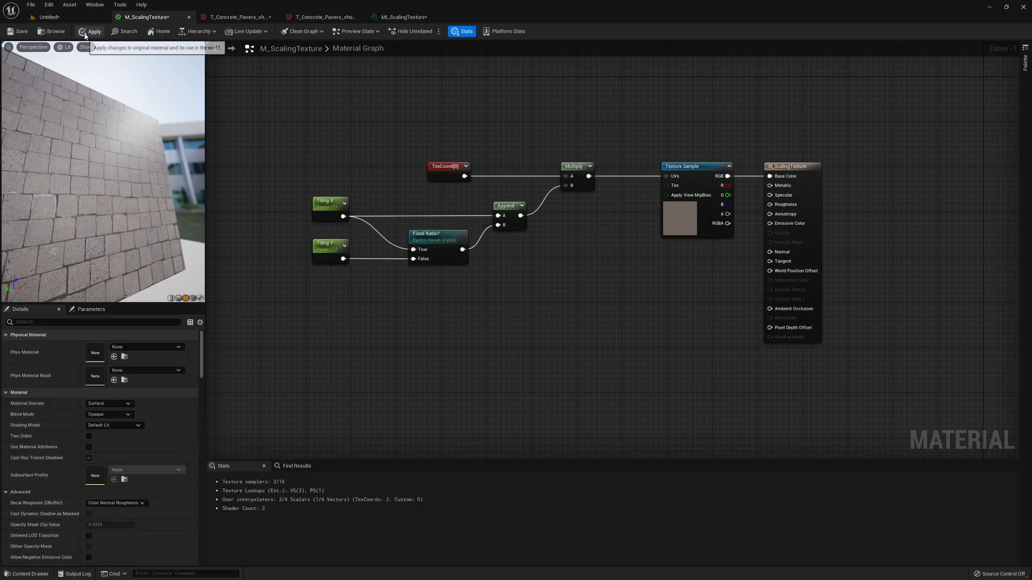
left_click(402, 17)
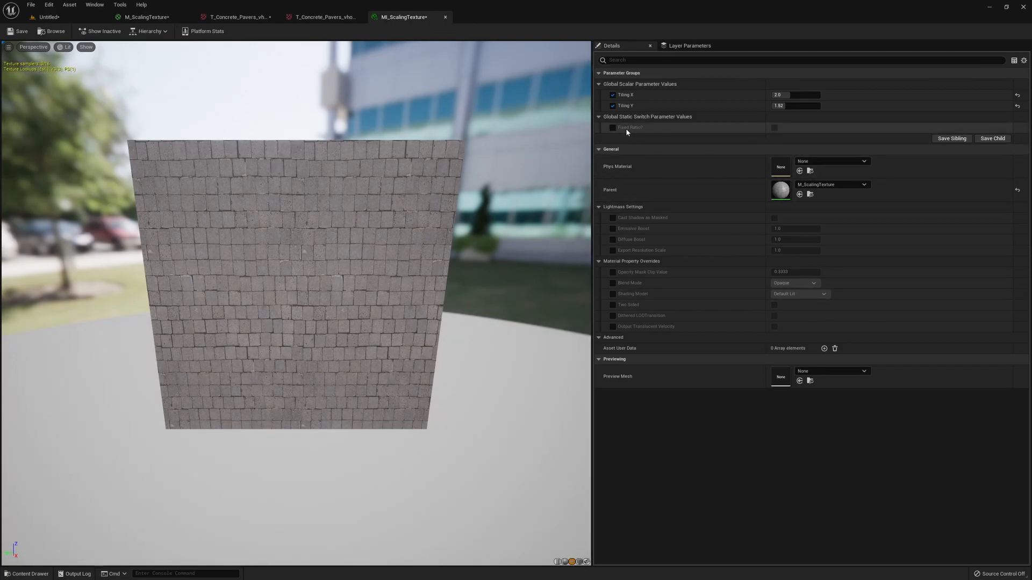
mouse_move(630, 132)
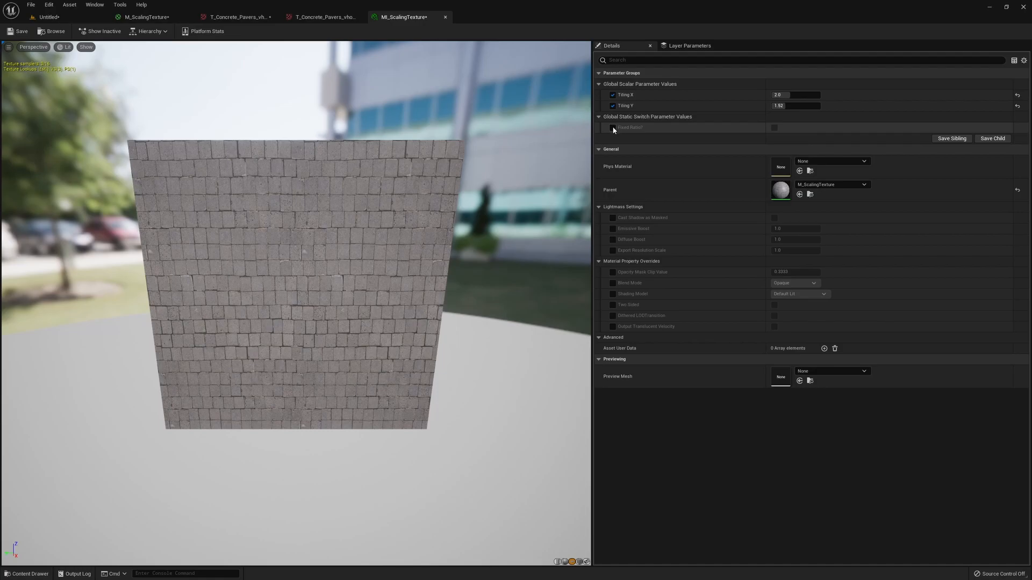
Enable the Fixed Ratio? override in MI_ScalingTexture and set Tiling X to 1.24
left_click(612, 127)
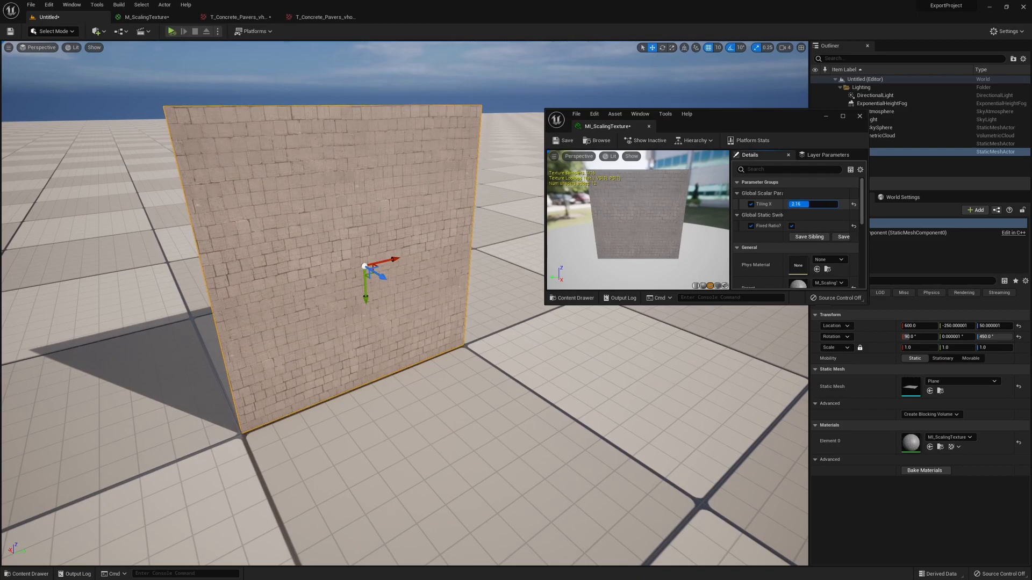
type("1.24")
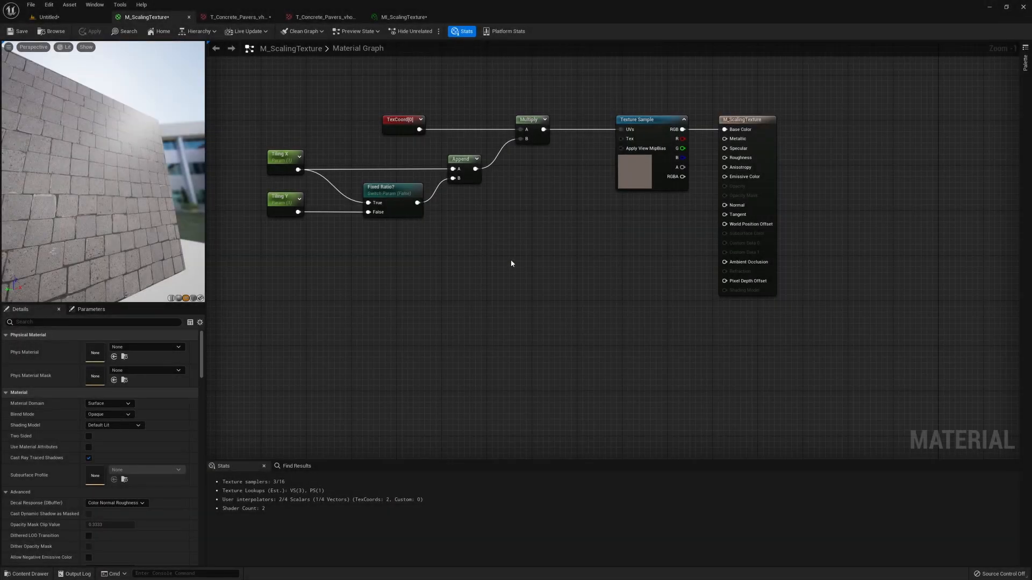
mouse_move(697, 184)
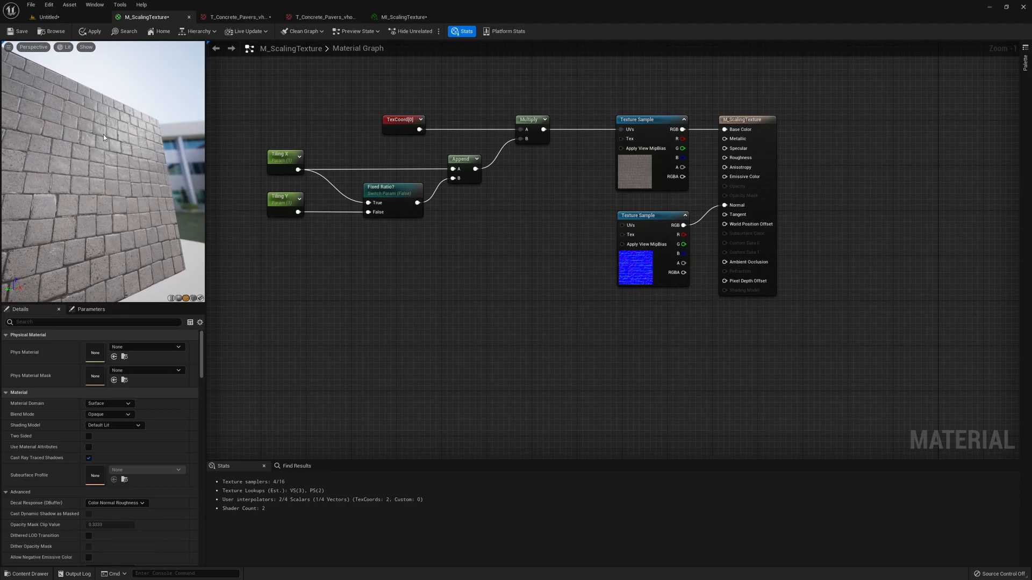
mouse_move(121, 142)
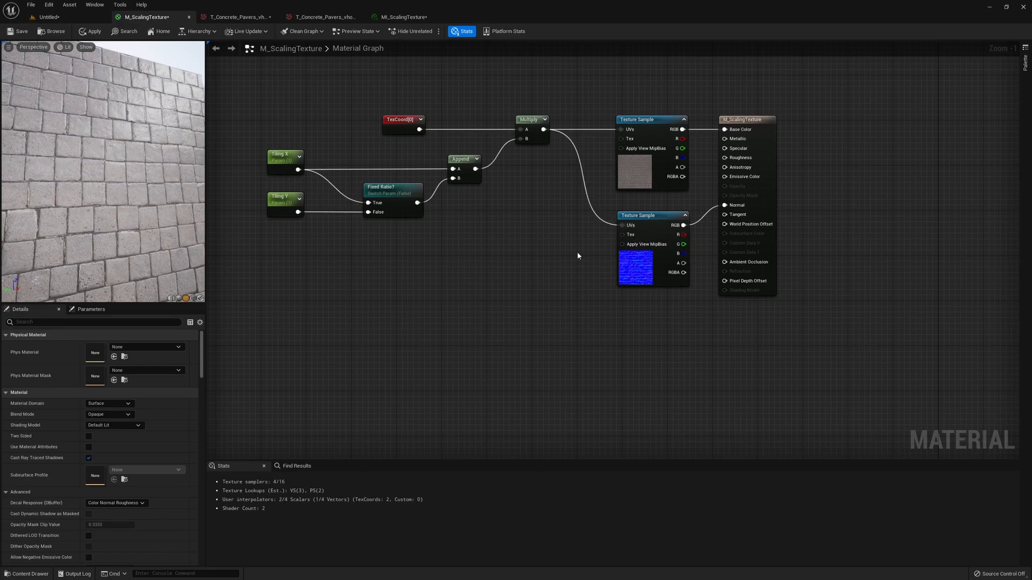
mouse_move(534, 269)
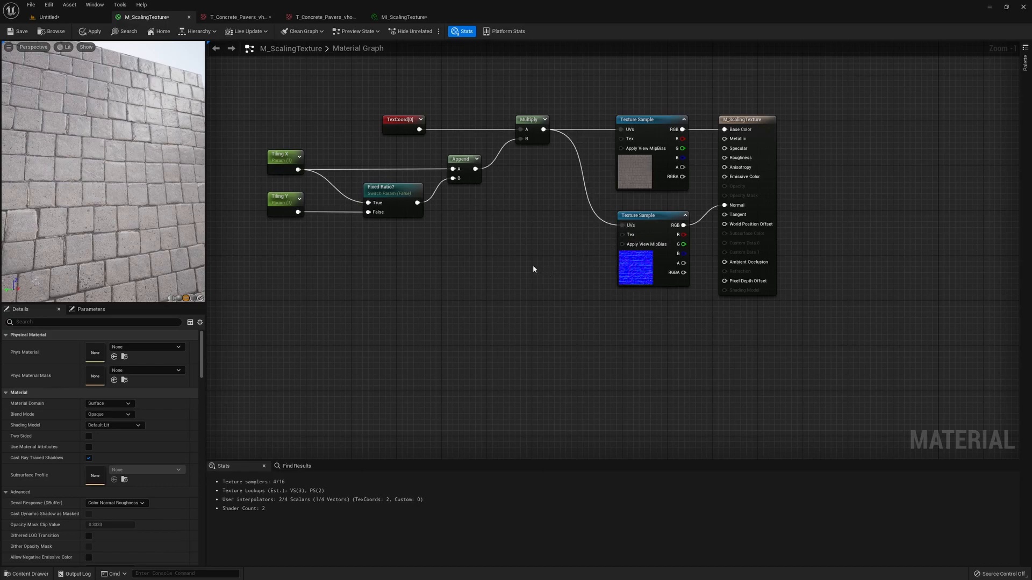
Apply the material with the normal-map sample driving Normal from the multiplied UVs
left_click(46, 16)
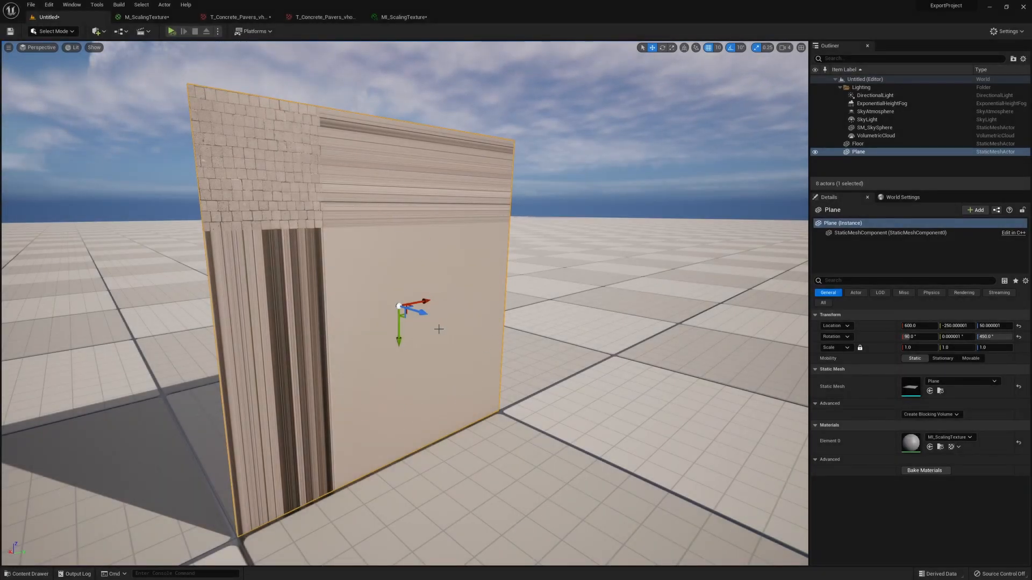
mouse_move(351, 184)
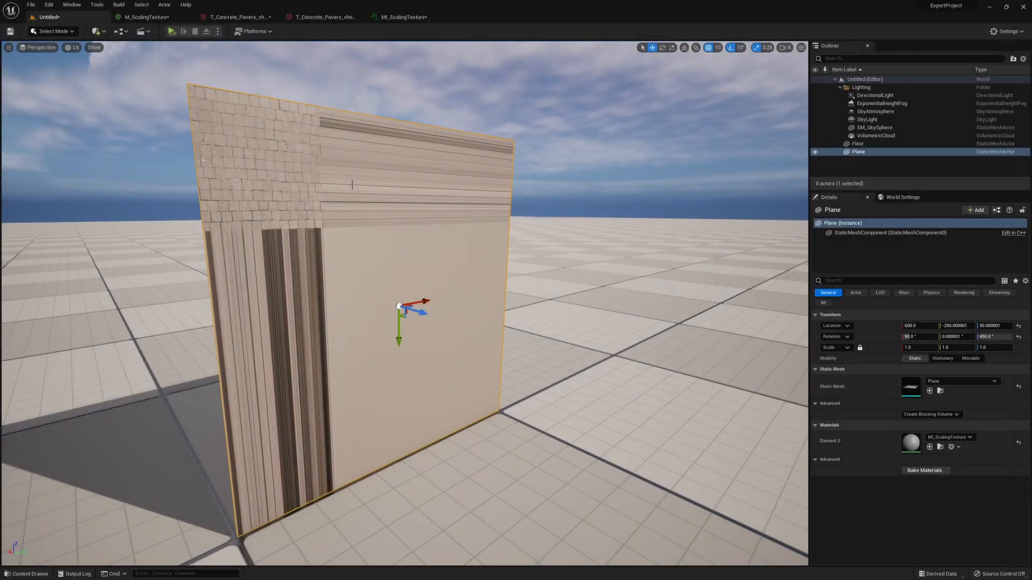
mouse_move(229, 17)
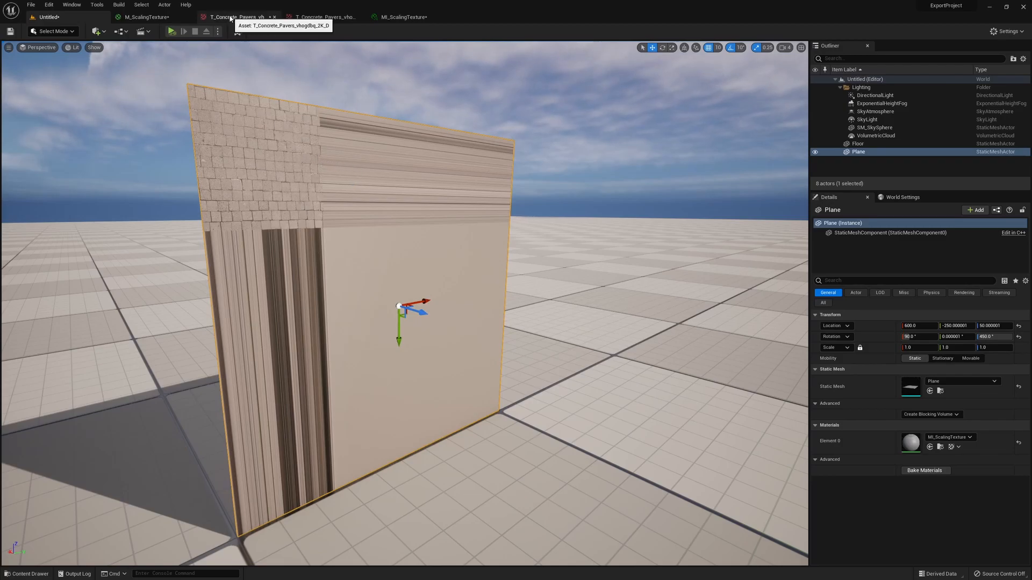
Switch the paver texture's X and Y tiling methods from Clamp to Wrap, checking the plane
left_click(237, 17)
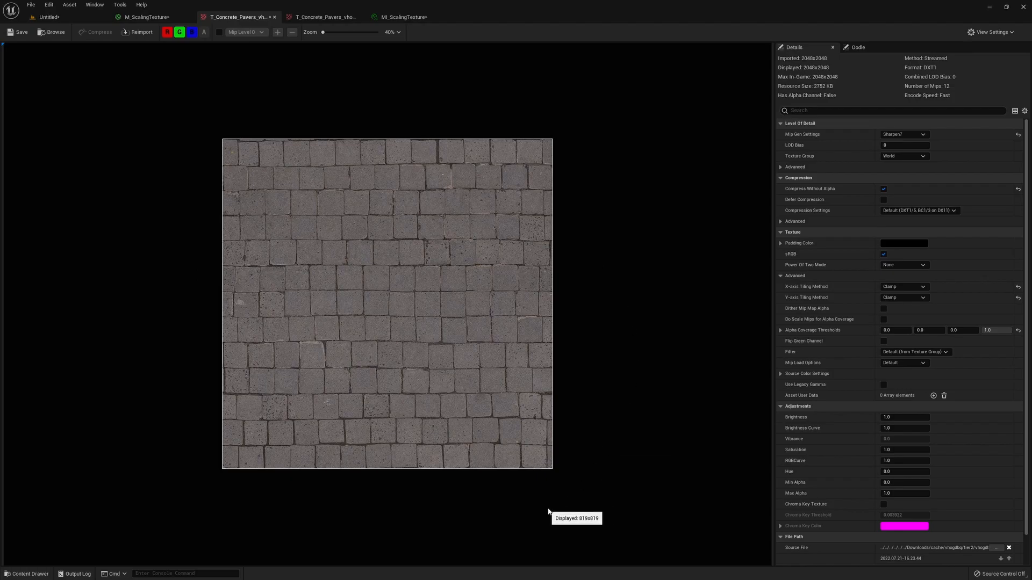
mouse_move(716, 344)
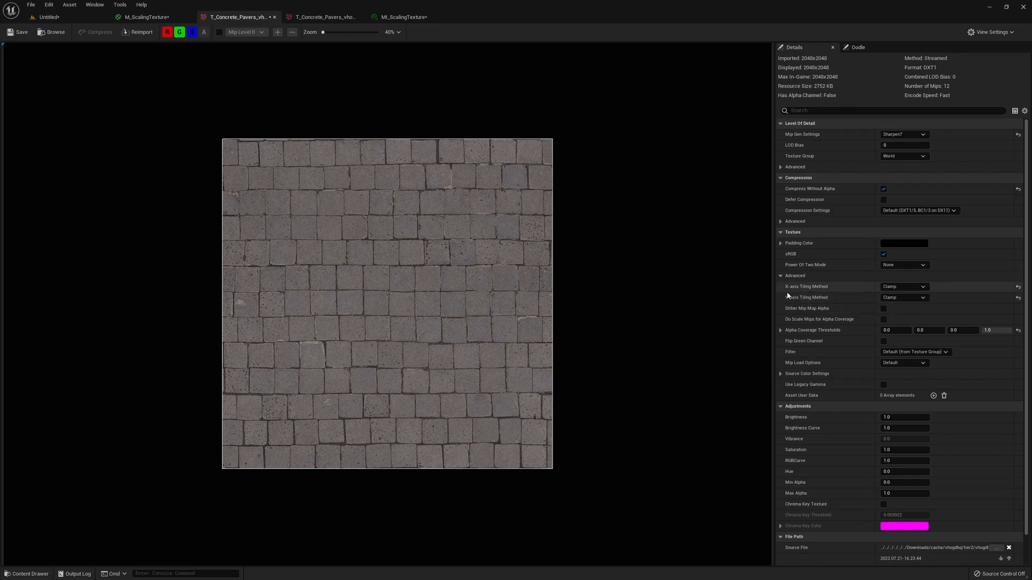
mouse_move(824, 294)
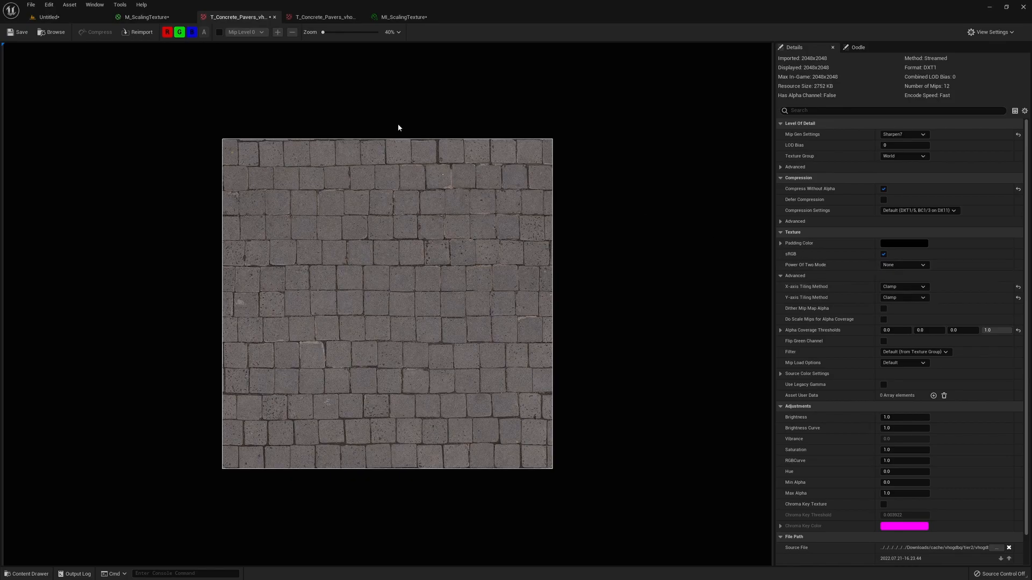
left_click(47, 17)
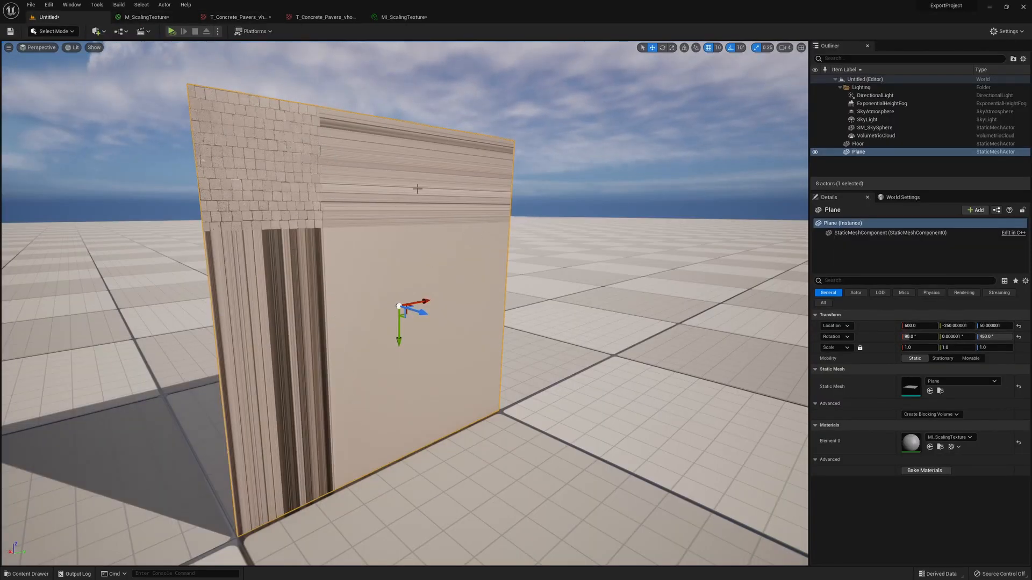
left_click(237, 17)
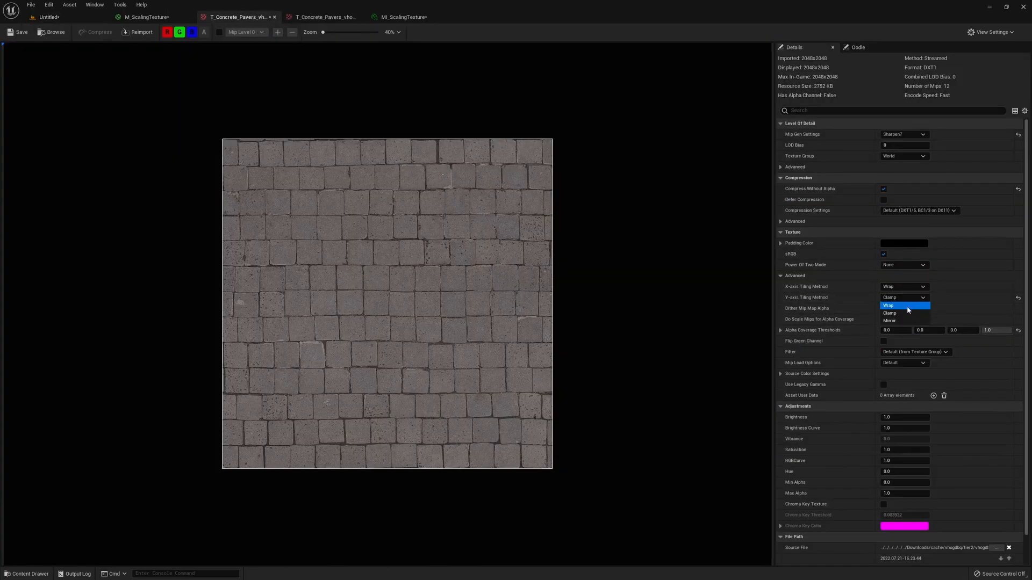
left_click(46, 17)
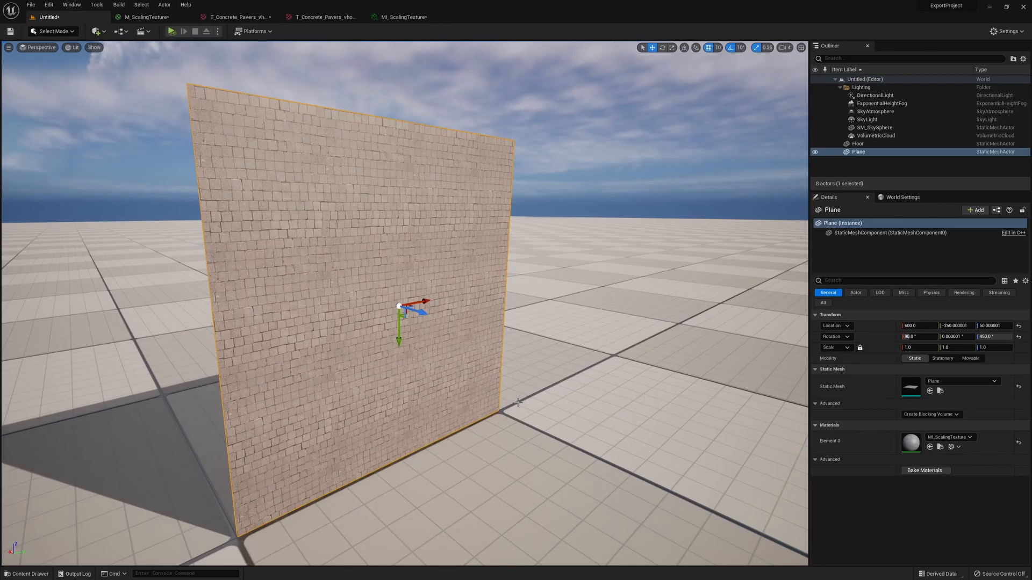